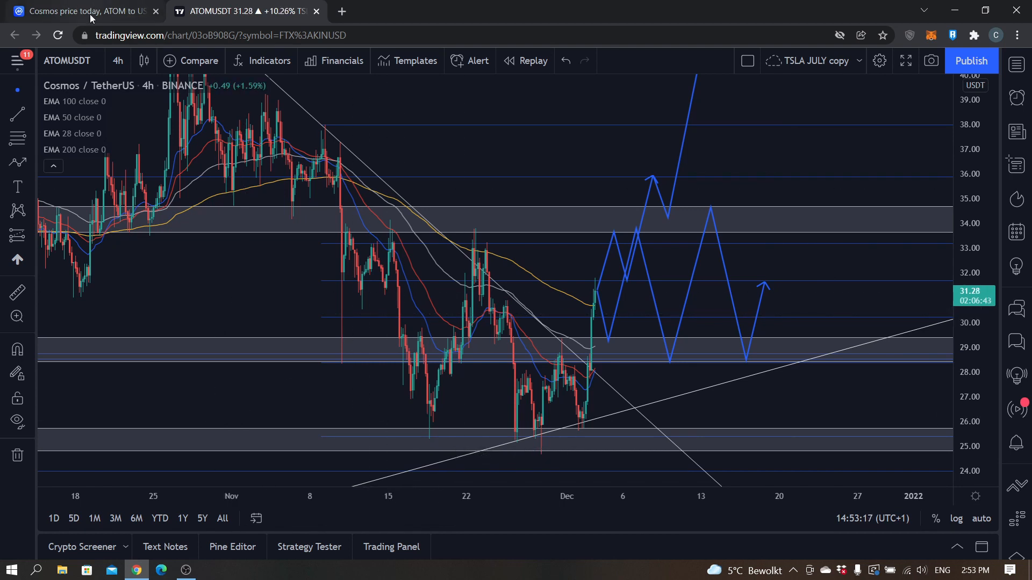
Bring up the CoinMarketCap Cosmos page and scroll down to the What Is Cosmos (ATOM) section.
left_click(78, 11)
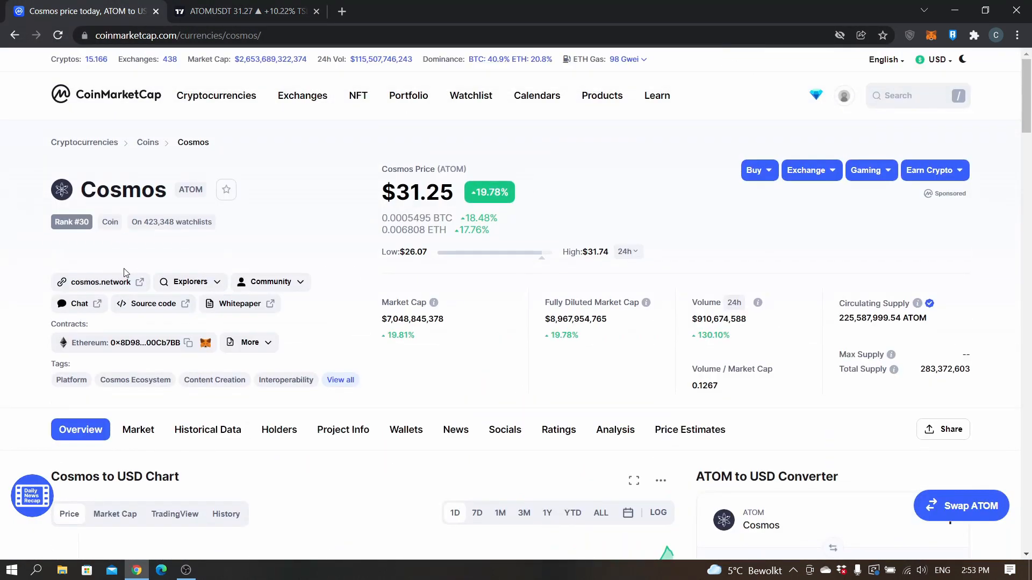
mouse_move(171, 251)
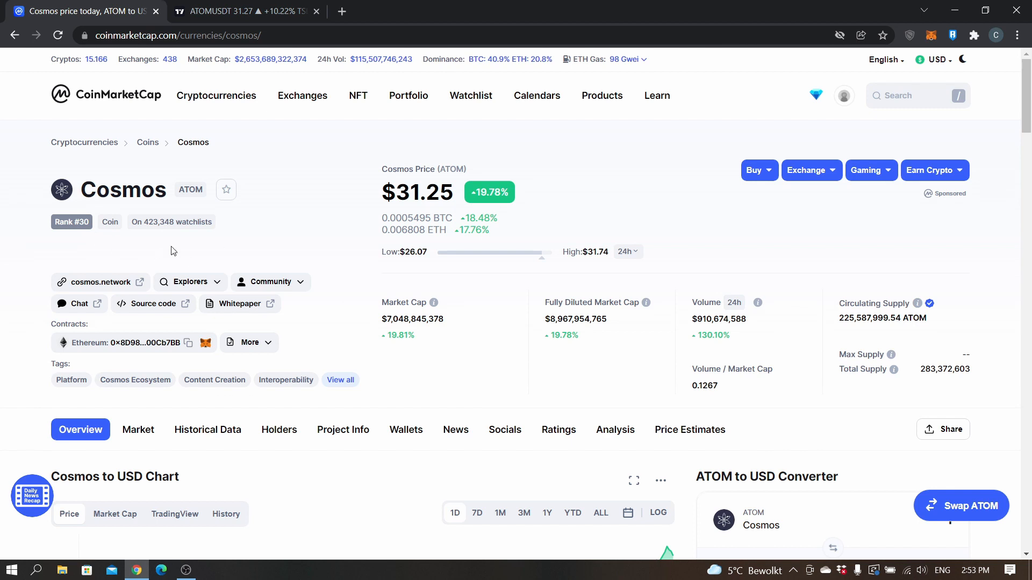
scroll("down", 3)
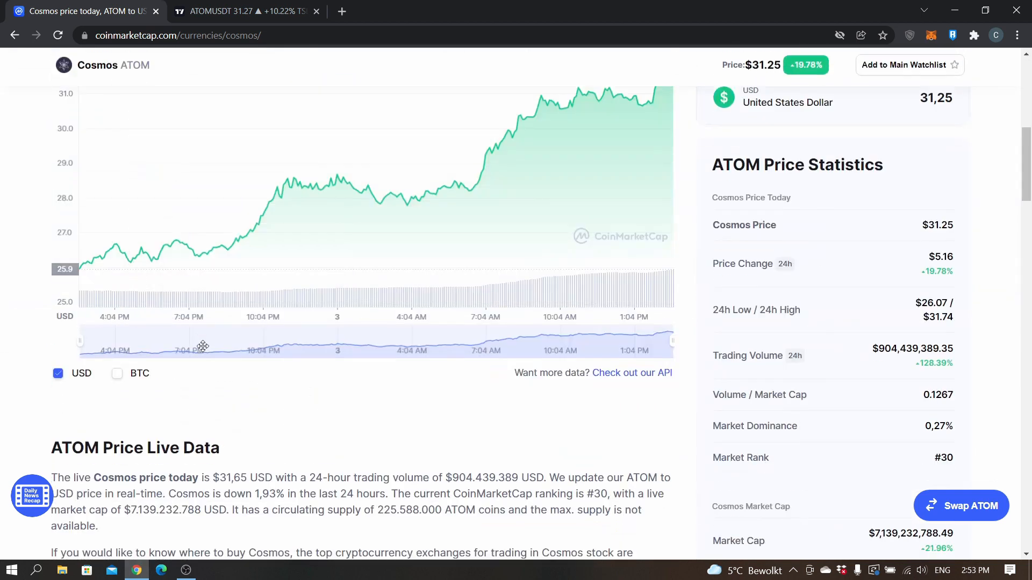
scroll("down", 3)
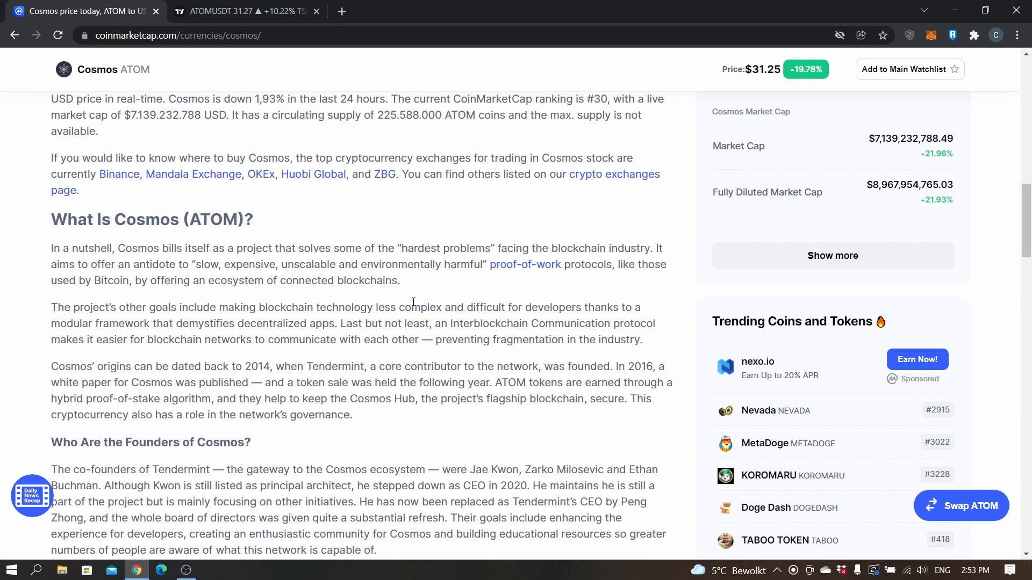
Highlight the 'slow, expensive... environmentally harmful' phrase and the Cosmos Hub security sentence while reading, then return to the top.
left_click_drag(193, 264, 271, 264)
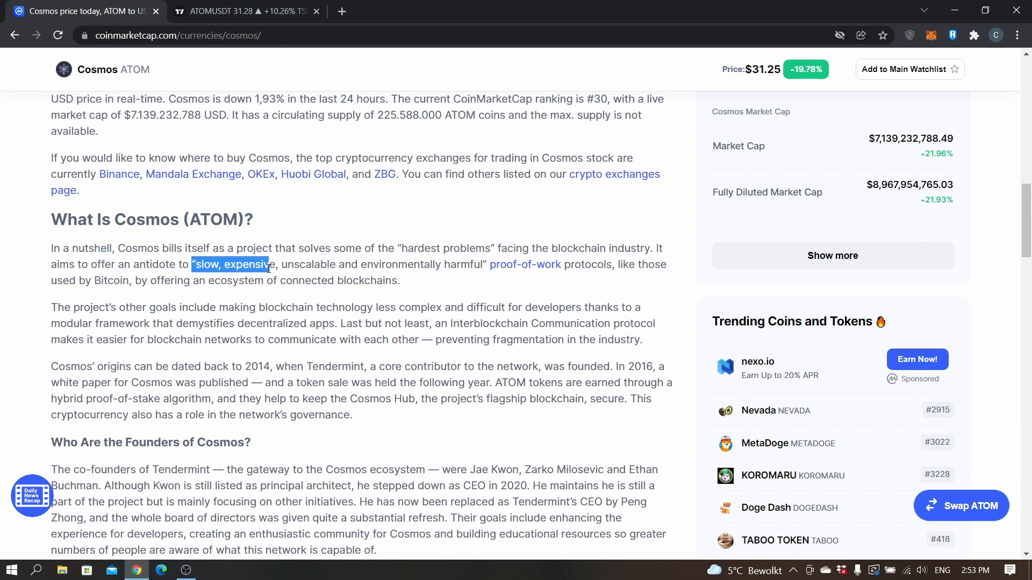
left_click_drag(270, 264, 428, 265)
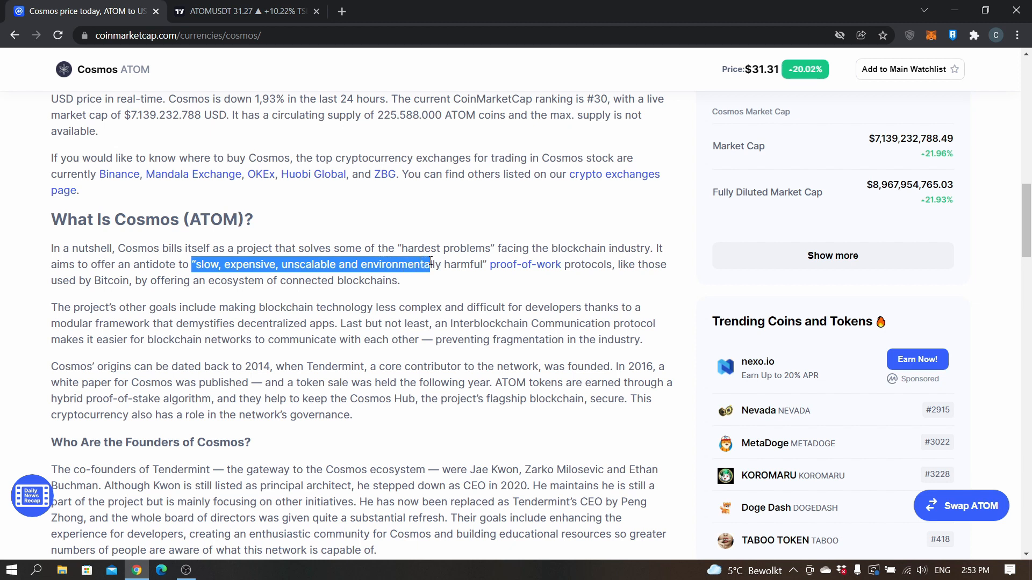
left_click_drag(427, 265, 483, 264)
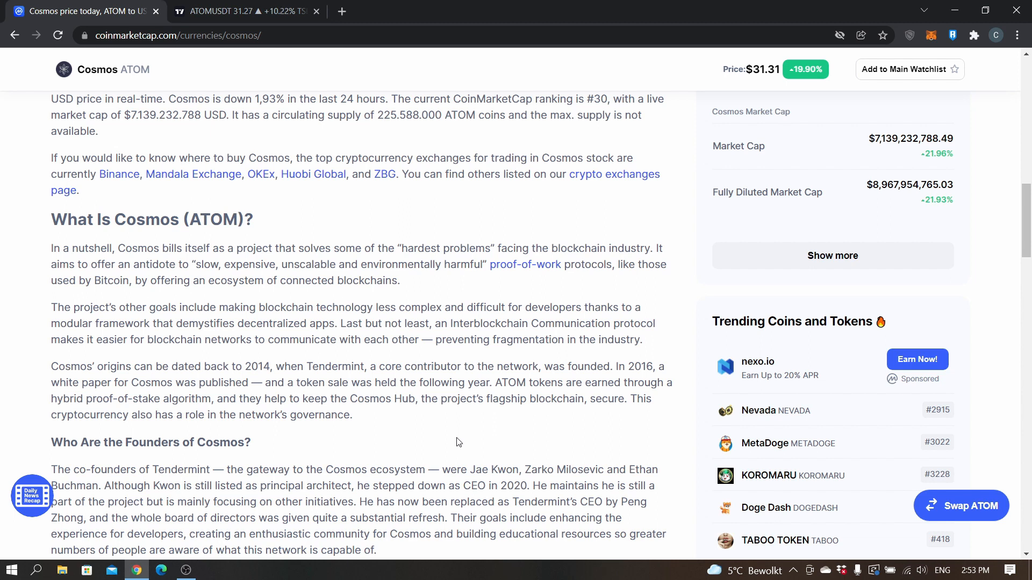
mouse_move(656, 451)
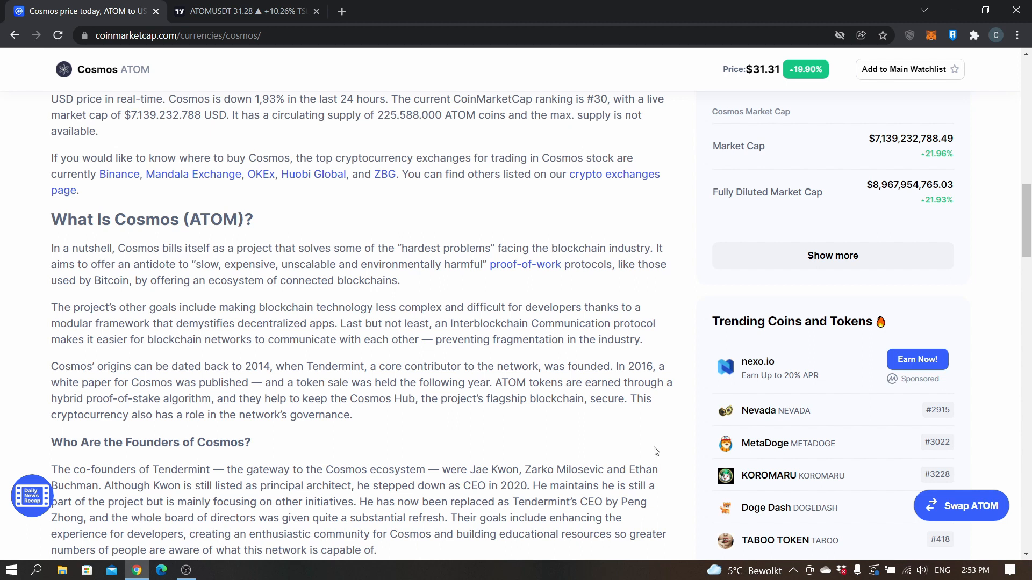
left_click_drag(165, 399, 352, 415)
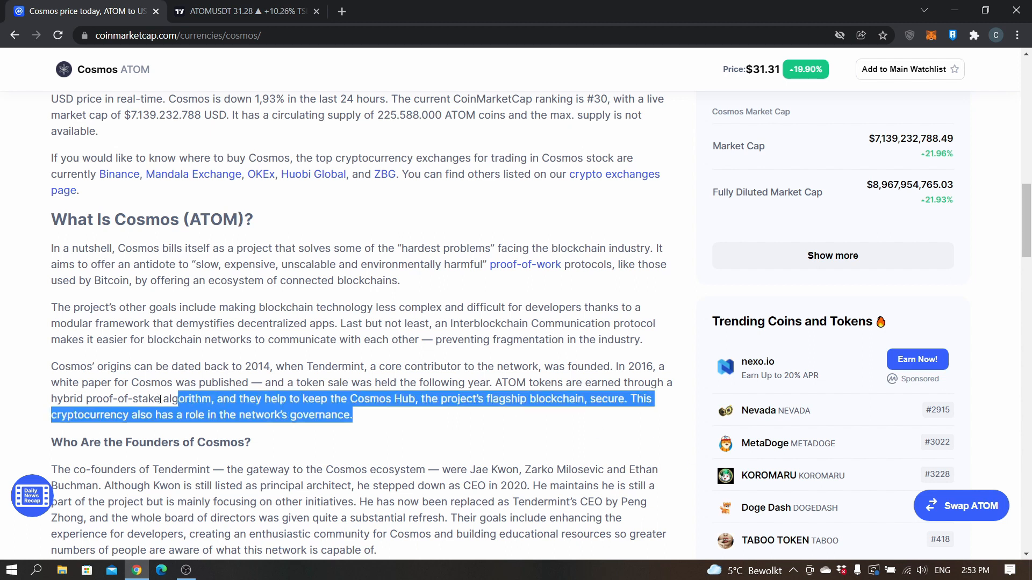
left_click(121, 377)
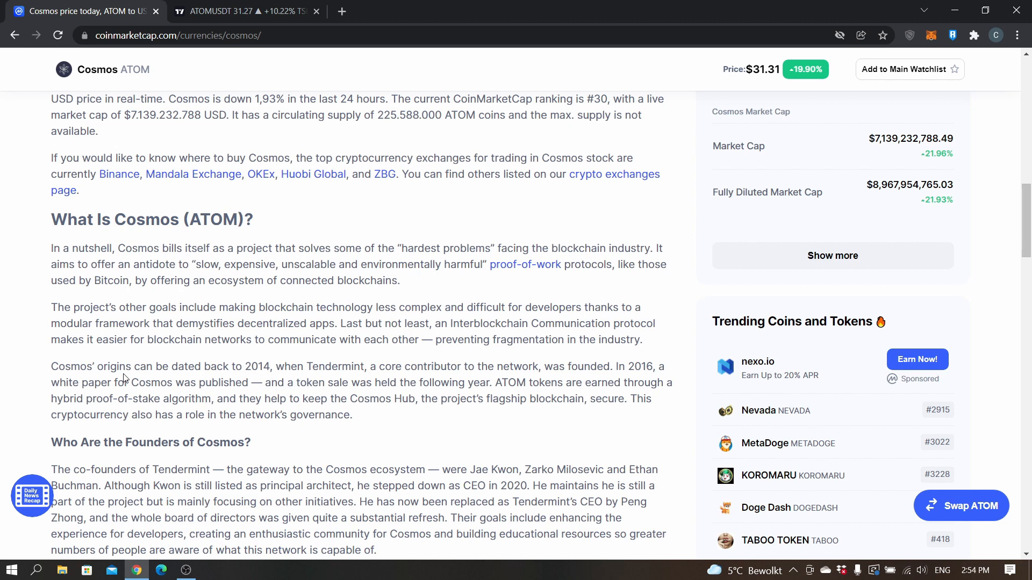
scroll("up", 3)
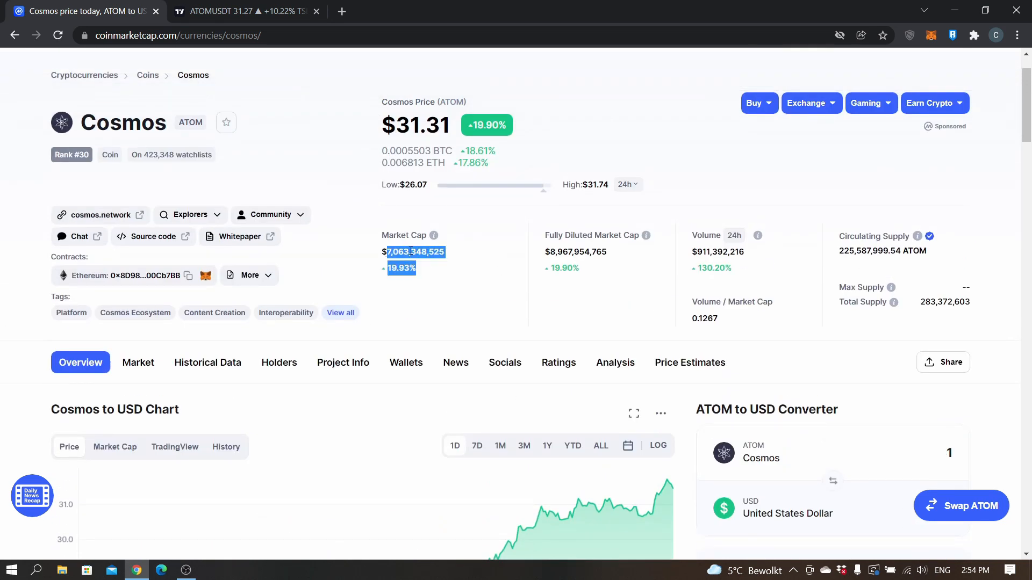
Return to the ATOM/USDT chart, view it on the daily interval, and reopen the interval list.
left_click(361, 255)
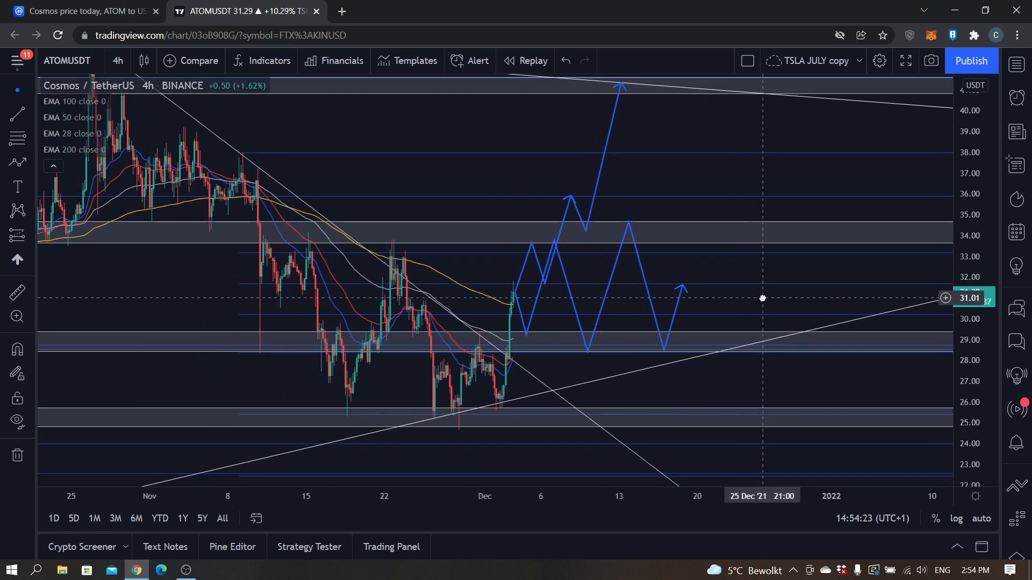
left_click(117, 60)
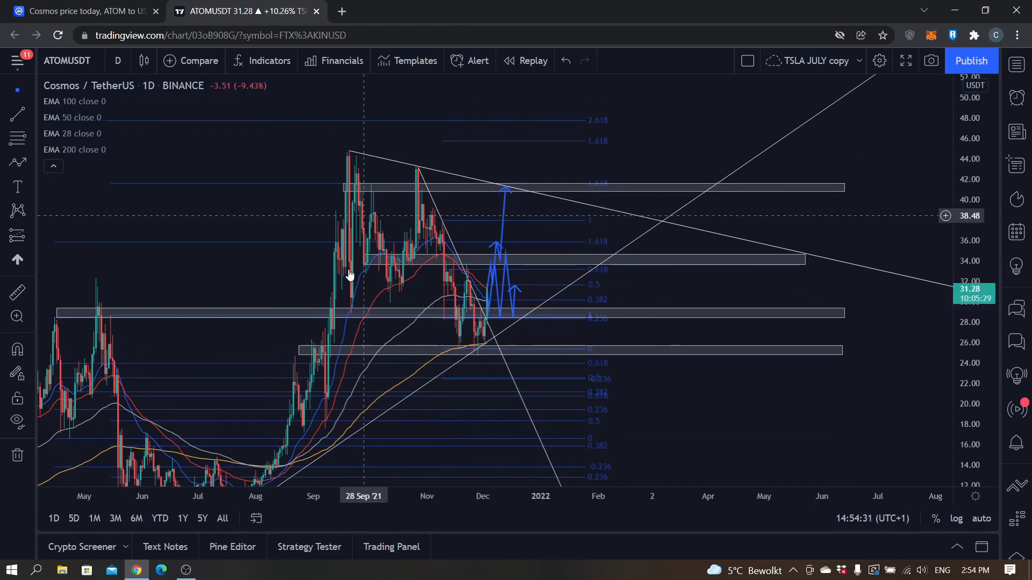
mouse_move(433, 320)
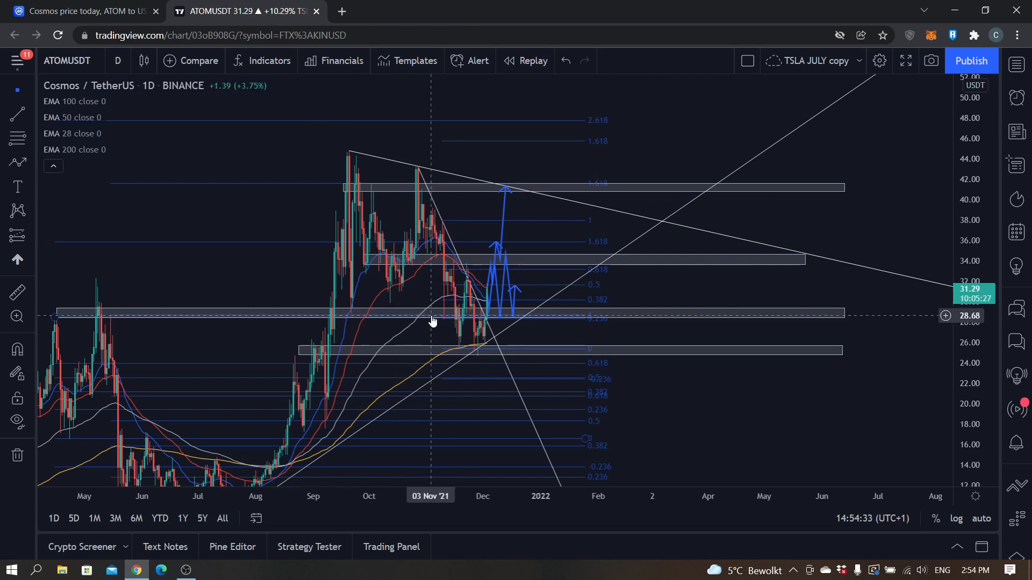
mouse_move(426, 316)
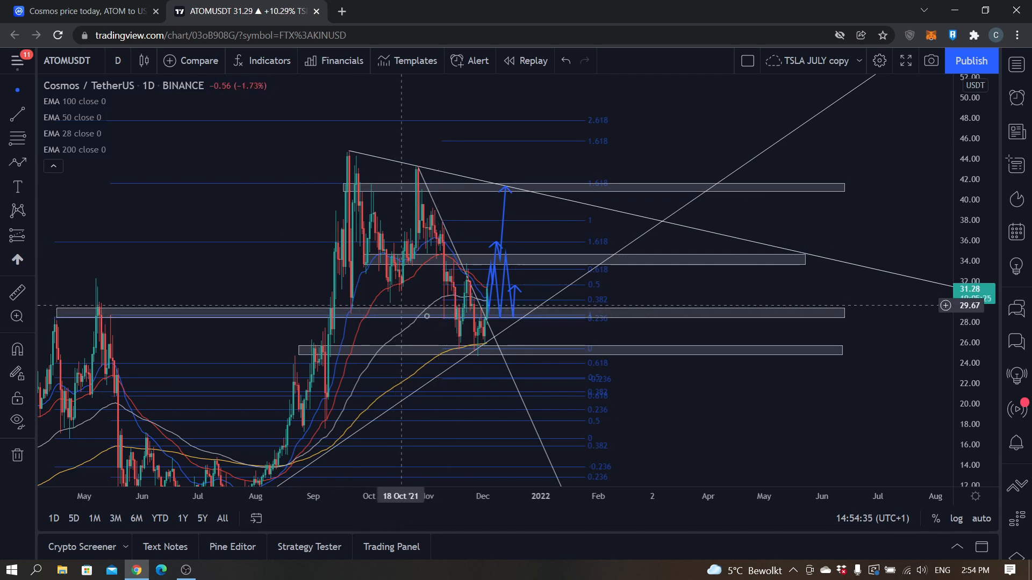
left_click(118, 60)
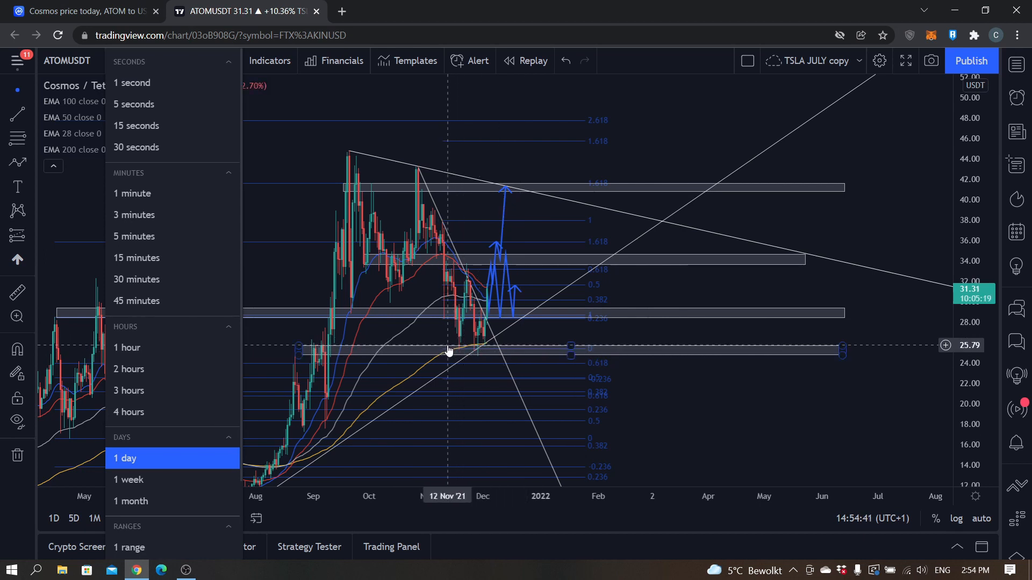
mouse_move(138, 421)
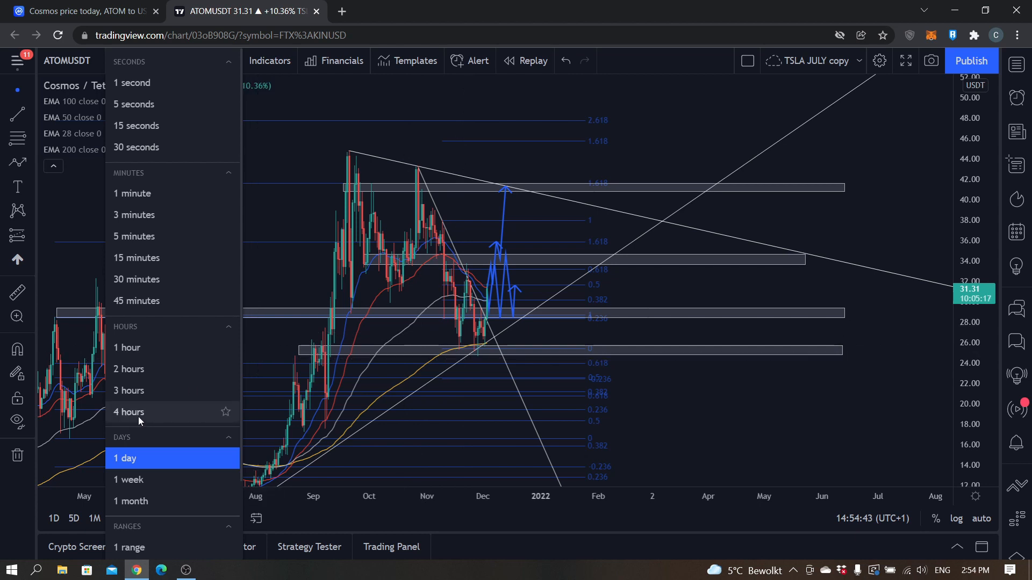
Switch the ATOM/USDT chart back to the 4-hour interval.
left_click(128, 412)
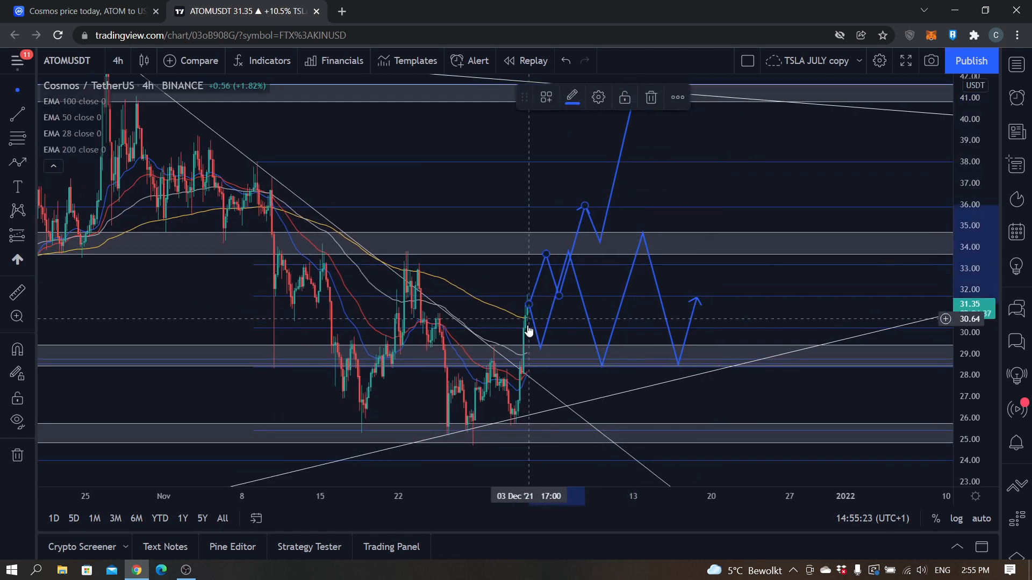
mouse_move(536, 259)
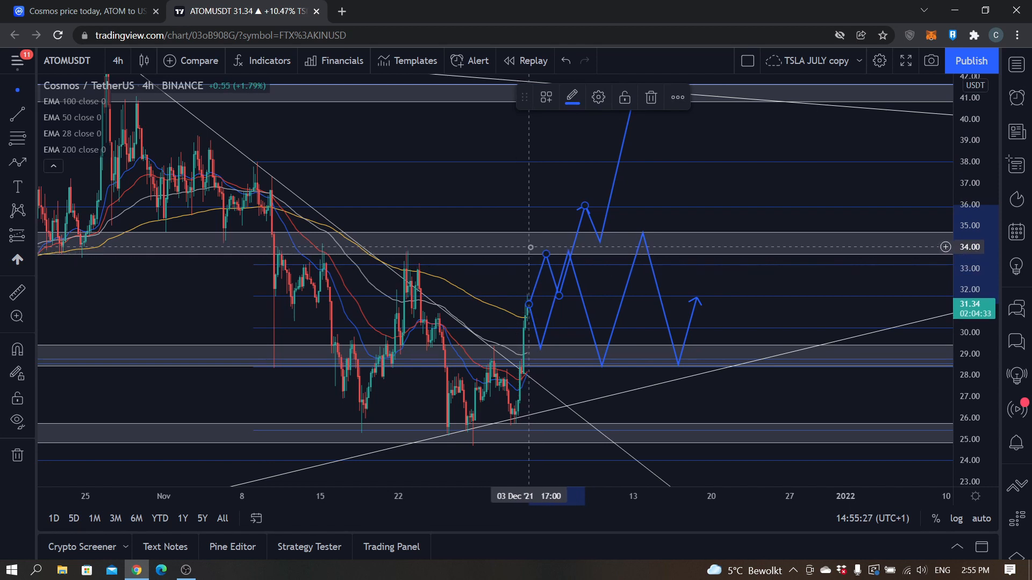
mouse_move(532, 256)
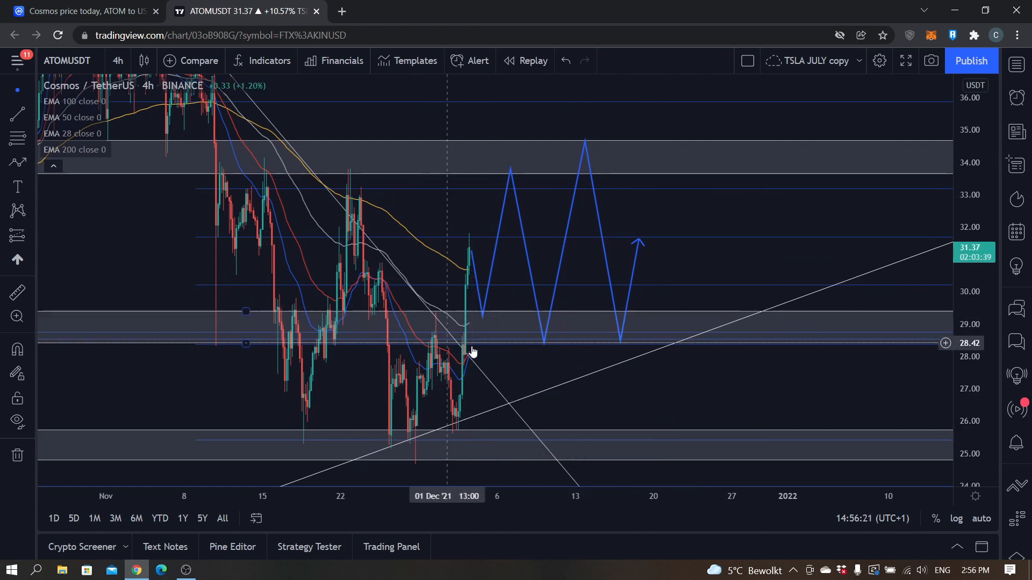
mouse_move(463, 349)
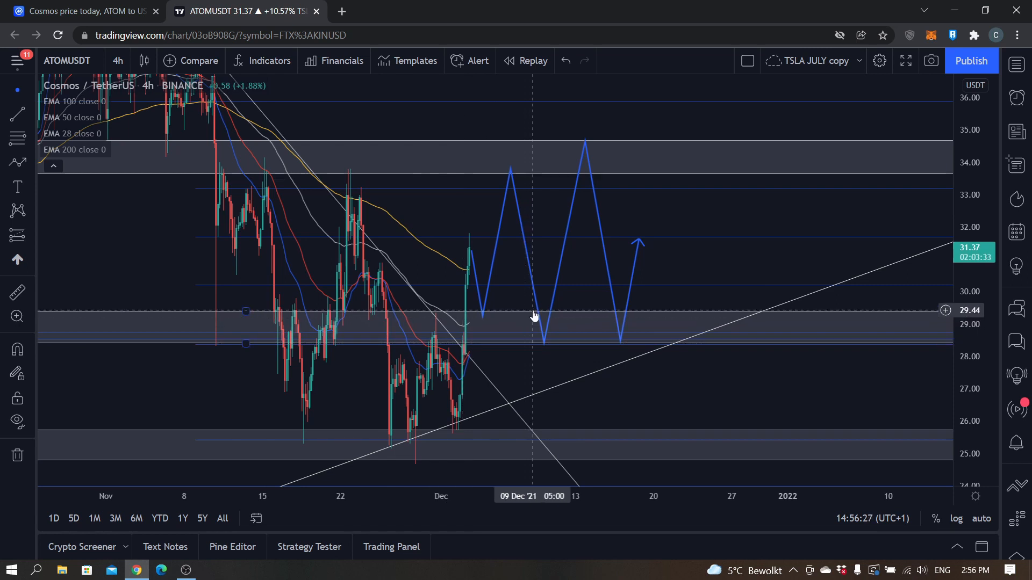
mouse_move(524, 349)
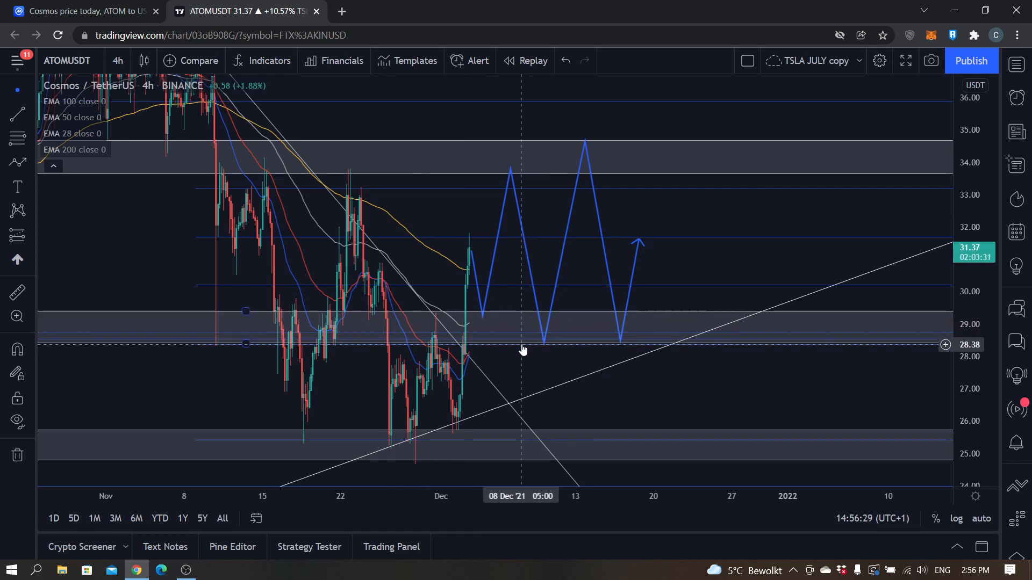
Shift the chart left to leave room after the zigzag's end near 32.
left_click_drag(524, 348, 431, 352)
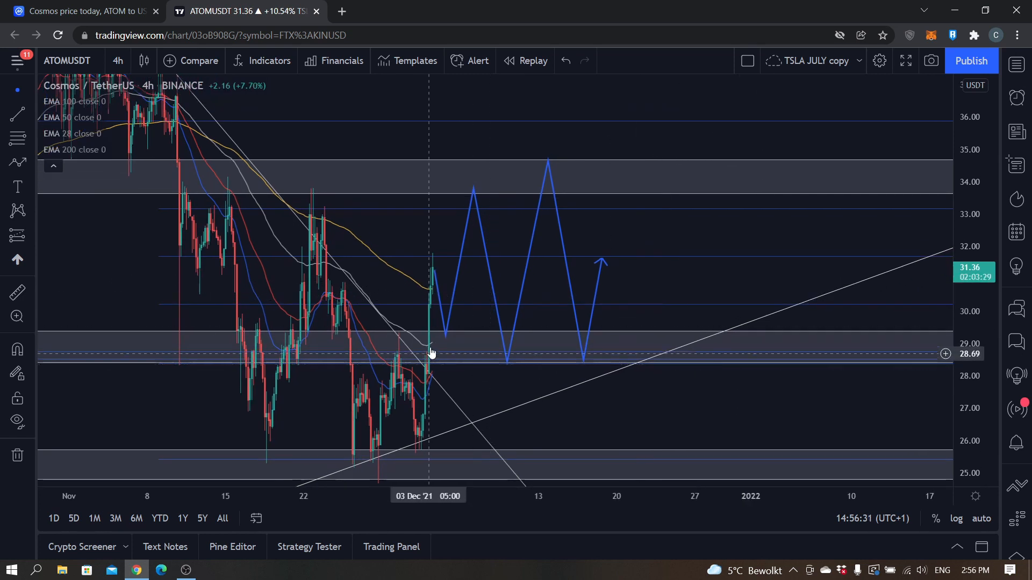
mouse_move(425, 356)
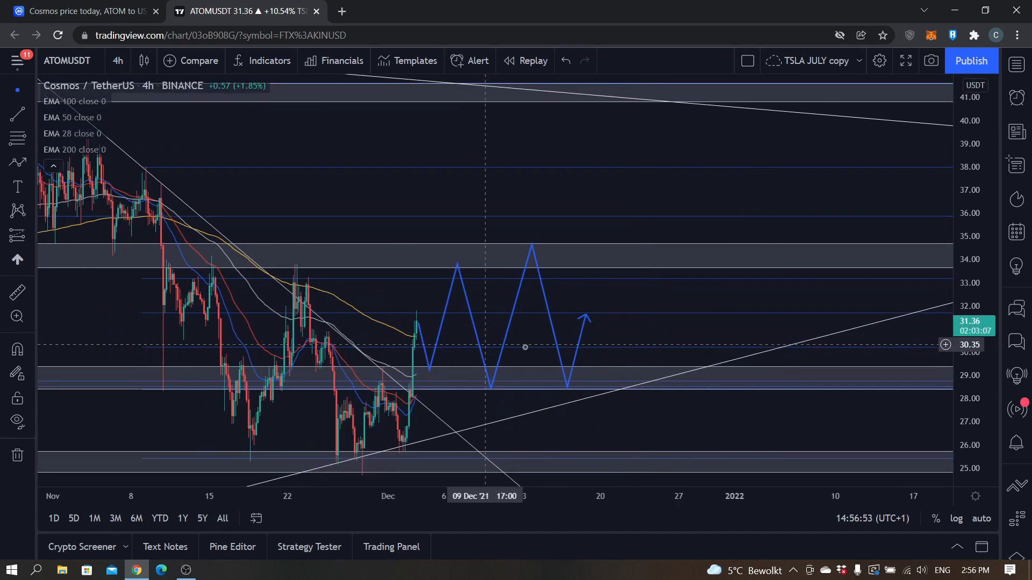
mouse_move(507, 327)
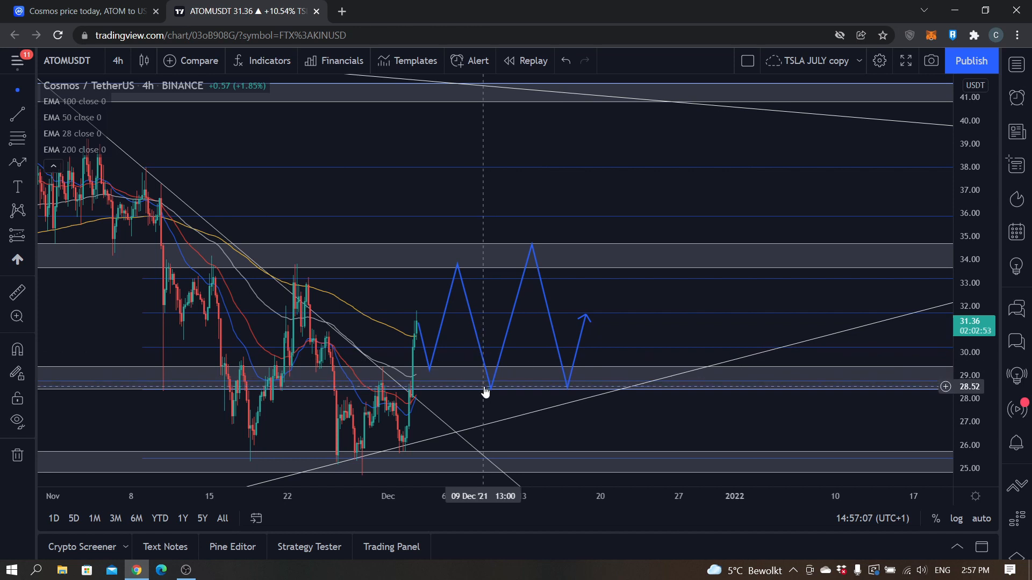
mouse_move(589, 332)
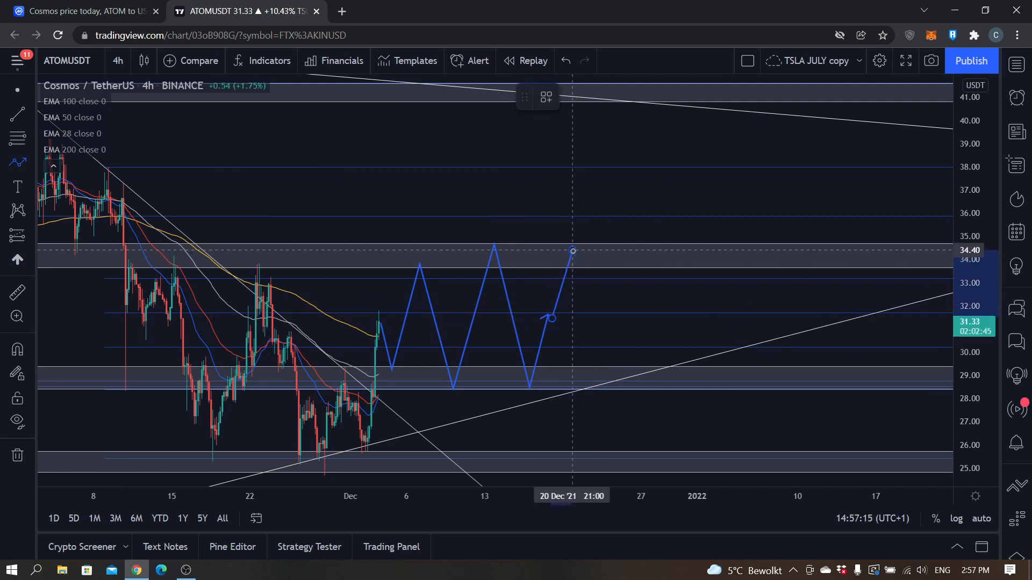
Draw a path leg from the zigzag's end up to about 34 near 20 December.
left_click_drag(573, 252, 595, 311)
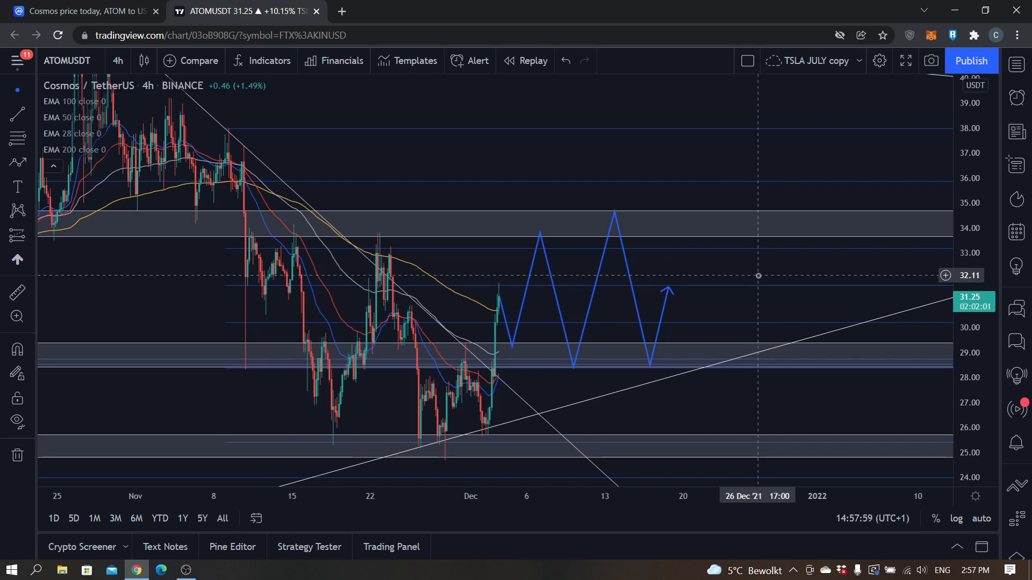
mouse_move(767, 262)
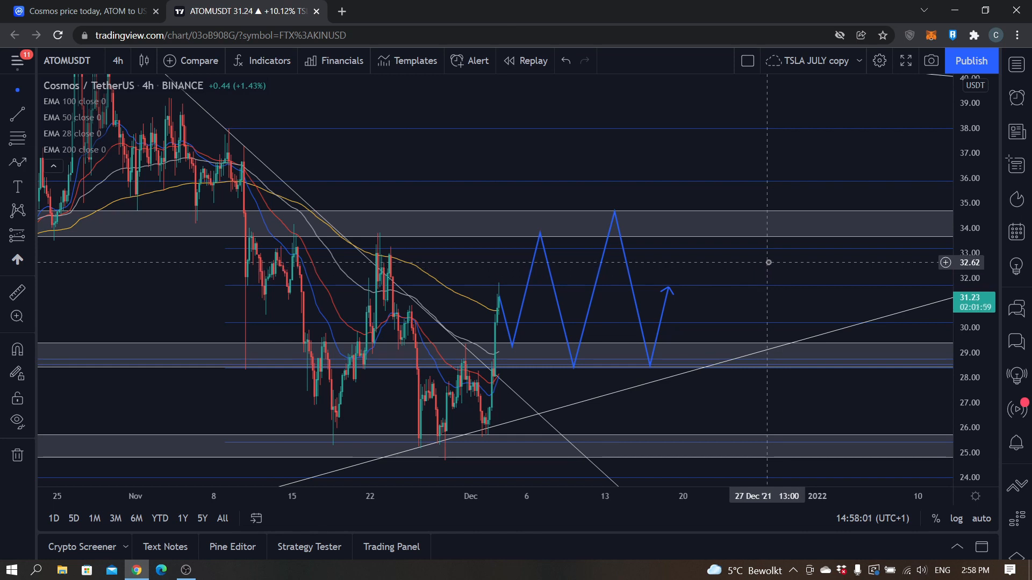